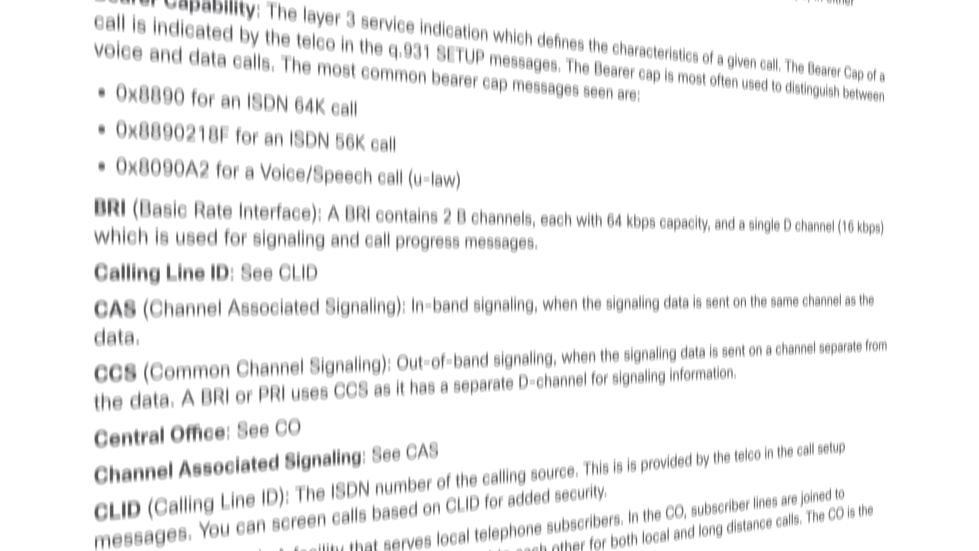
{"action": "scroll", "scroll_direction": "down", "scroll_amount": 3}
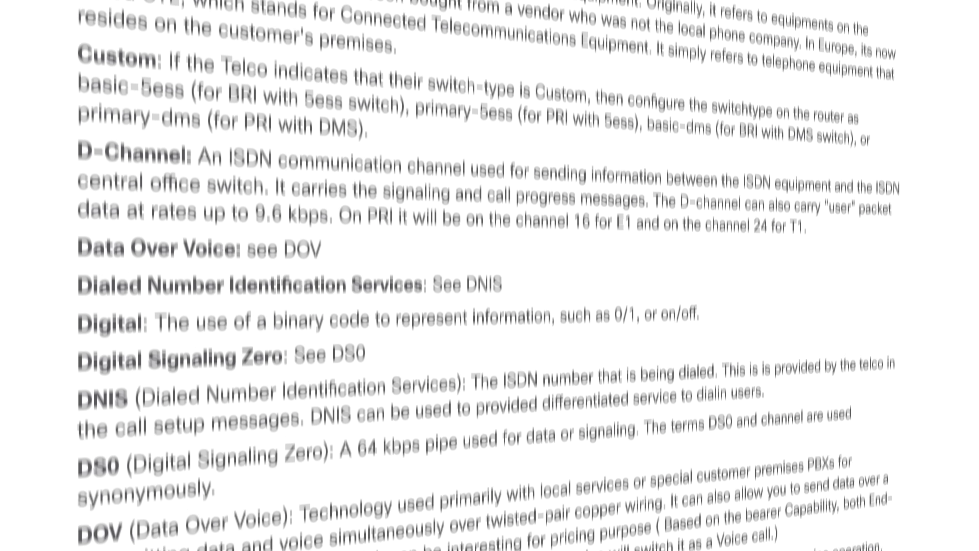